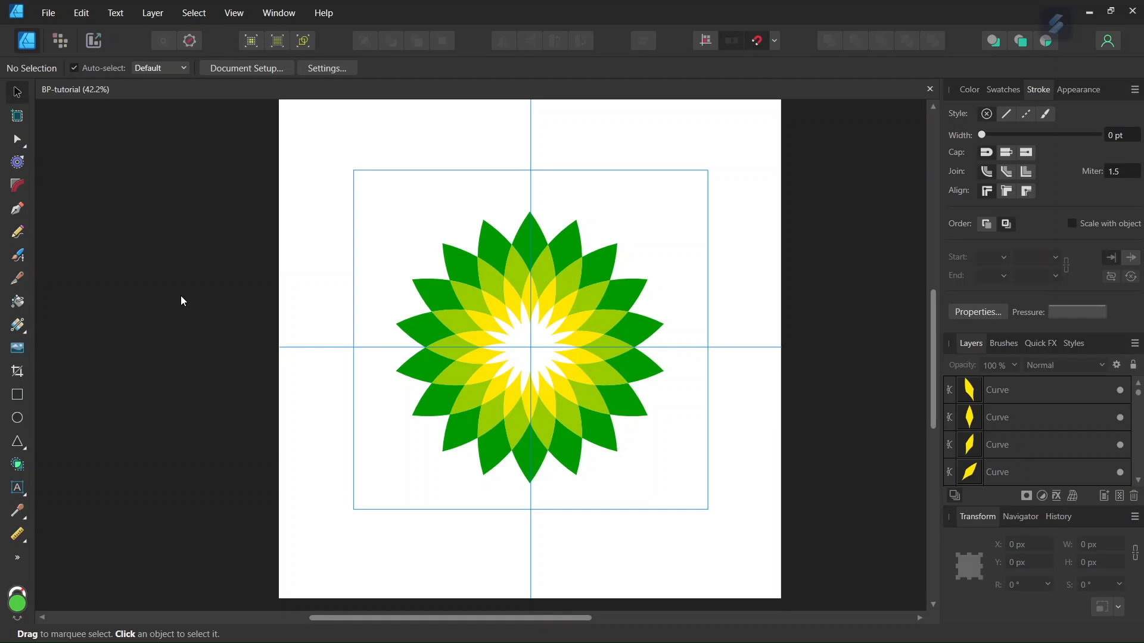
{"action": "mouse_move", "coordinate": [212, 292]}
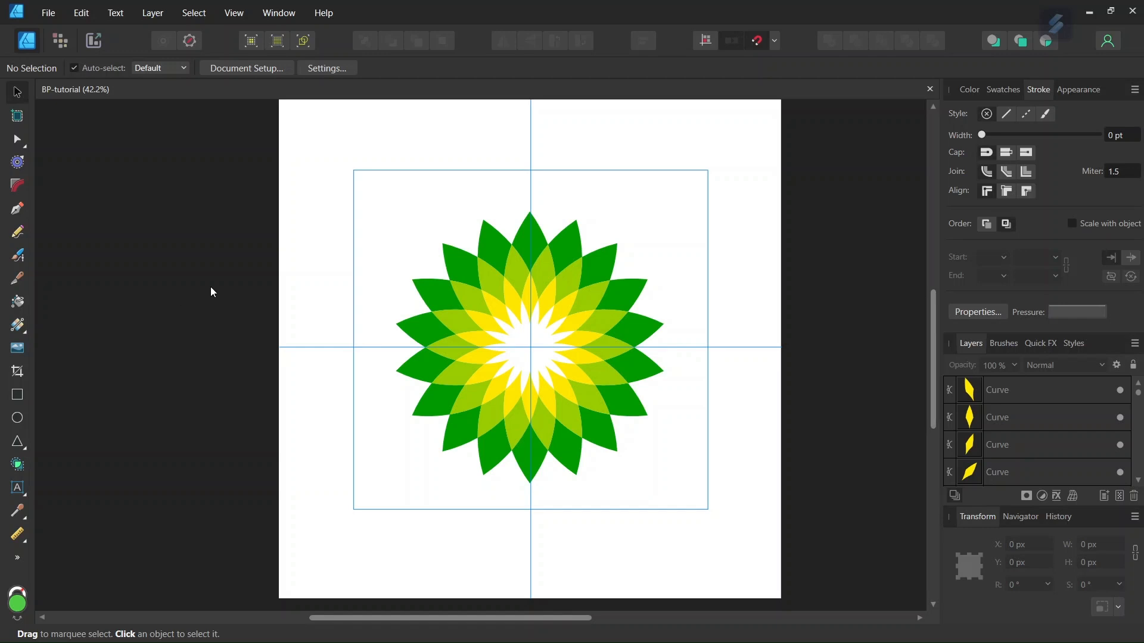
{"action": "mouse_move", "coordinate": [33, 14]}
{"action": "type", "text": "2000"}
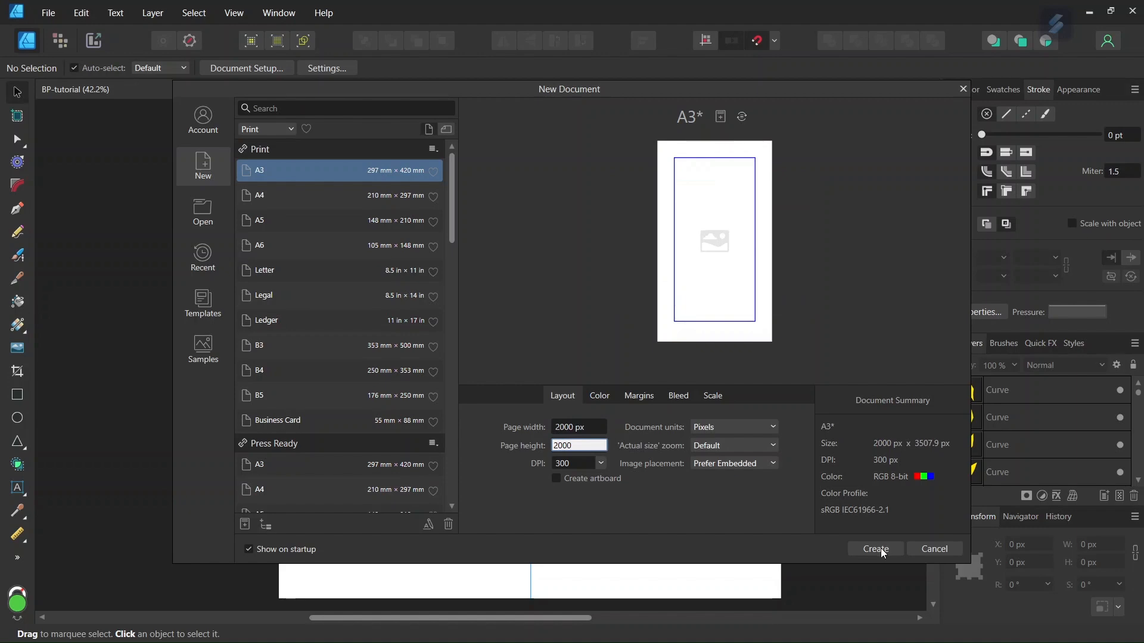
Step: Create a 2000×2000 px document and add 1000 px horizontal and vertical guides
{"action": "left_click", "coordinate": [875, 549]}
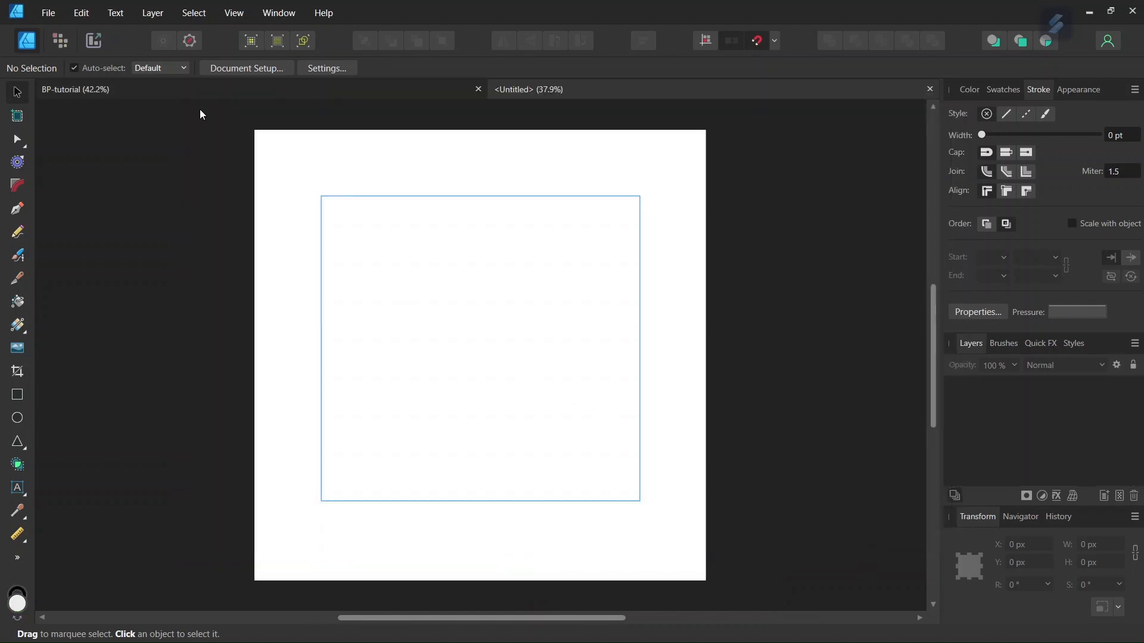
{"action": "left_click", "coordinate": [233, 13]}
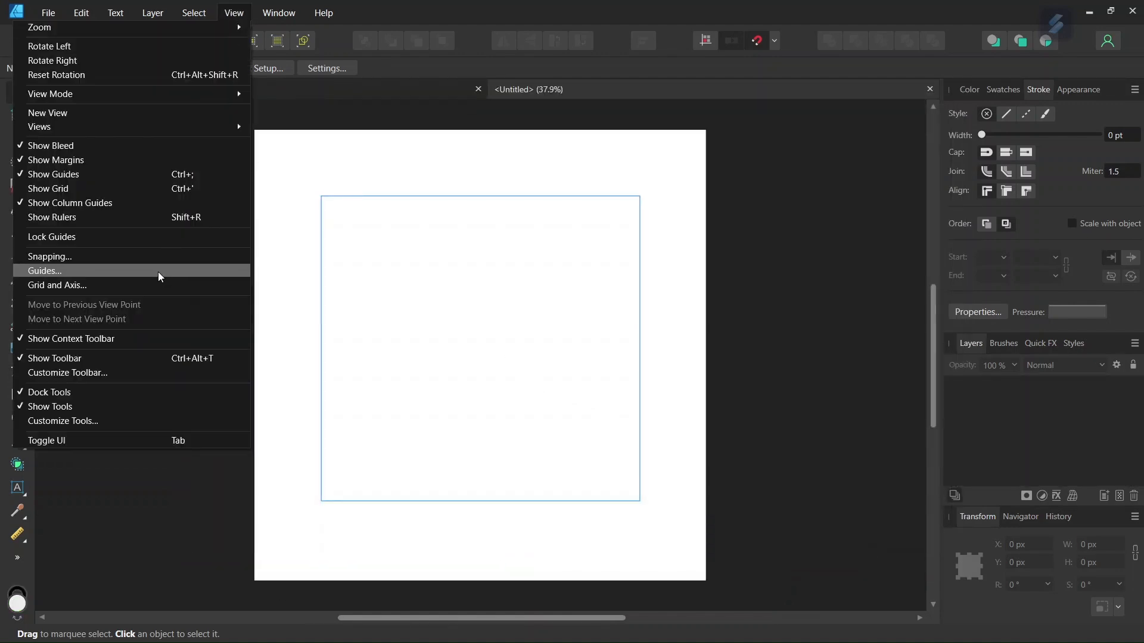
{"action": "left_click", "coordinate": [43, 270]}
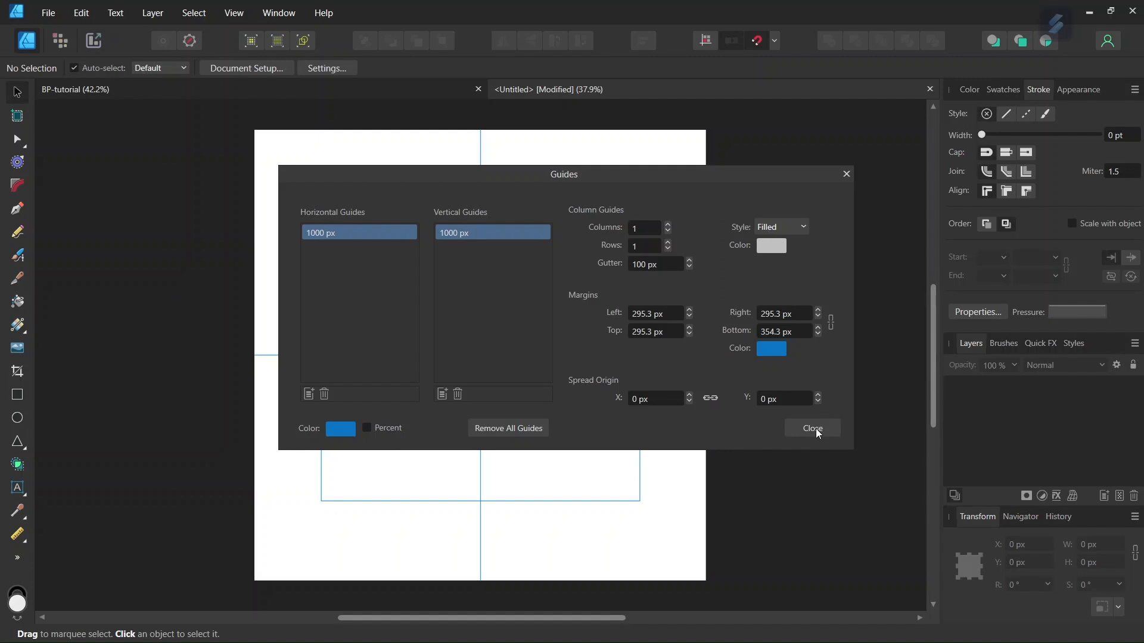
{"action": "left_click", "coordinate": [811, 428]}
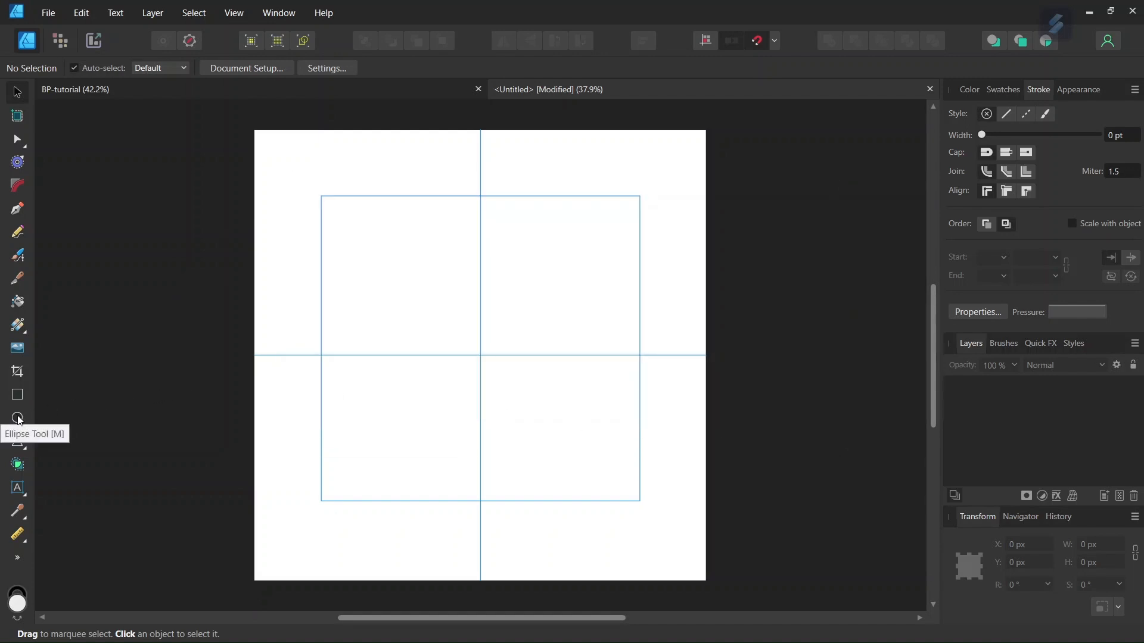
Step: Draw a 100×130 px green ellipse near the top left and enable snapping to guides
{"action": "left_click_drag", "start_coordinate": [358, 211], "coordinate": [432, 317]}
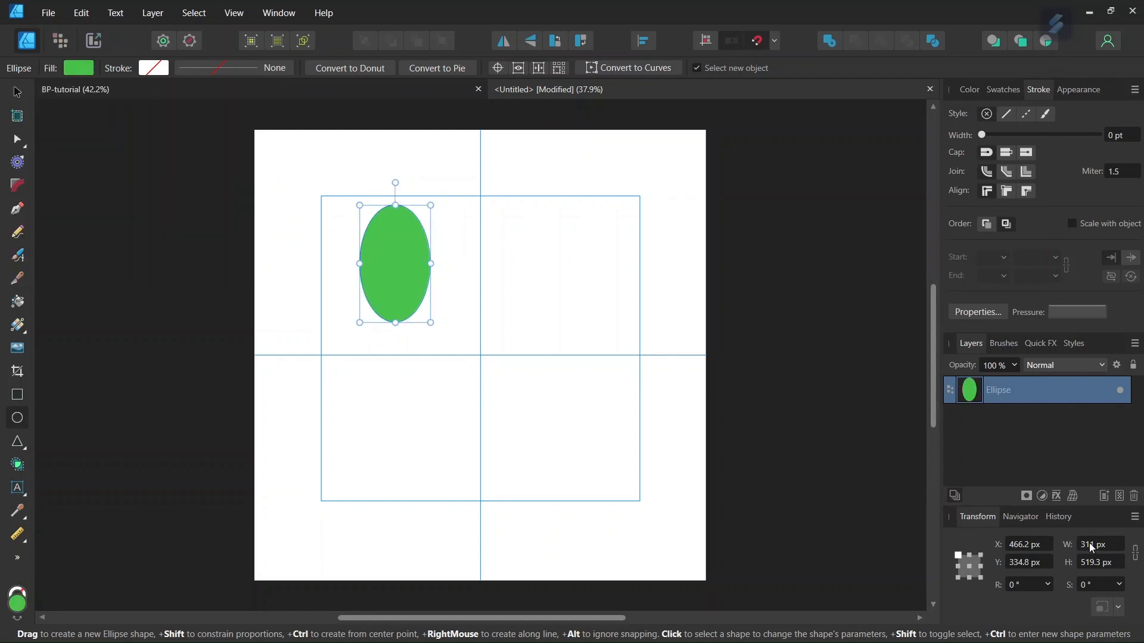
{"action": "mouse_move", "coordinate": [1098, 545]}
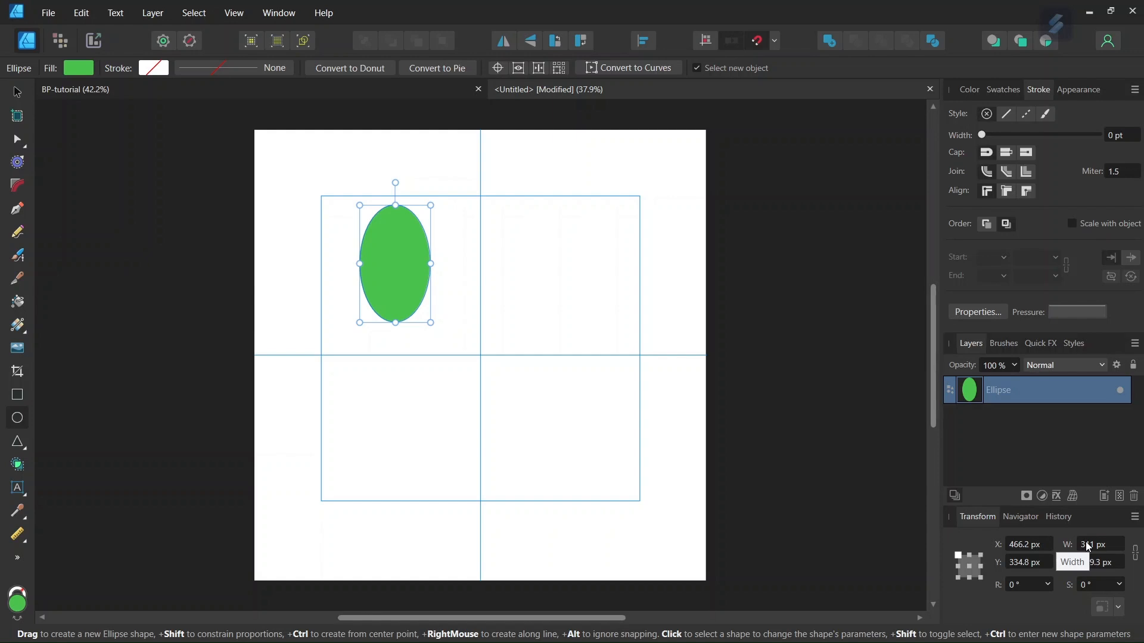
{"action": "type", "text": "100"}
{"action": "type", "text": "130"}
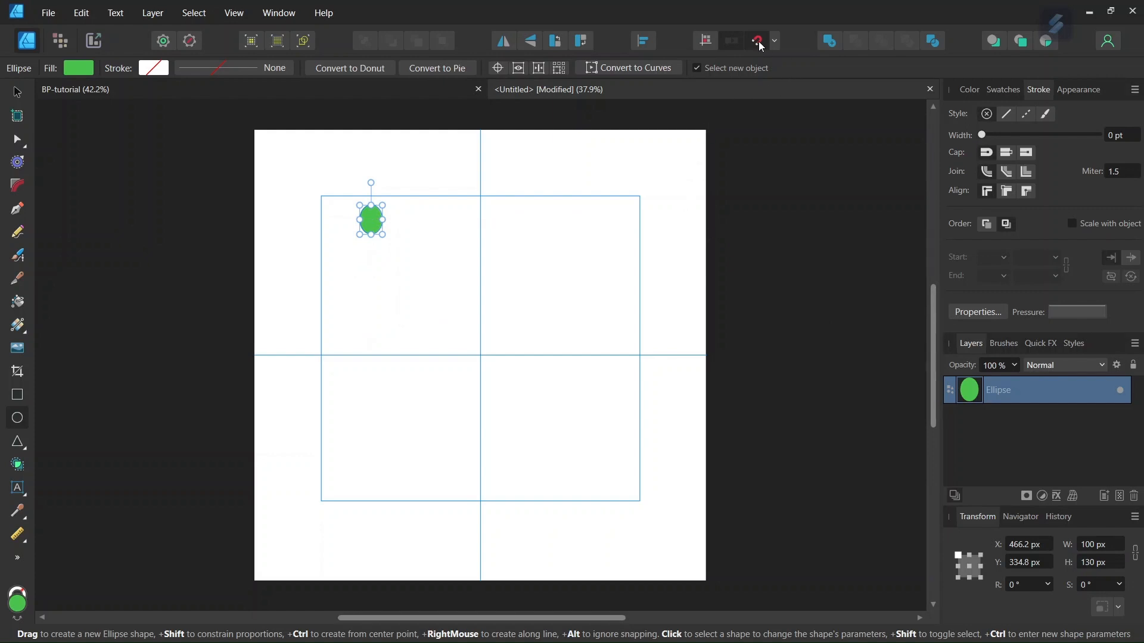
{"action": "left_click", "coordinate": [757, 40]}
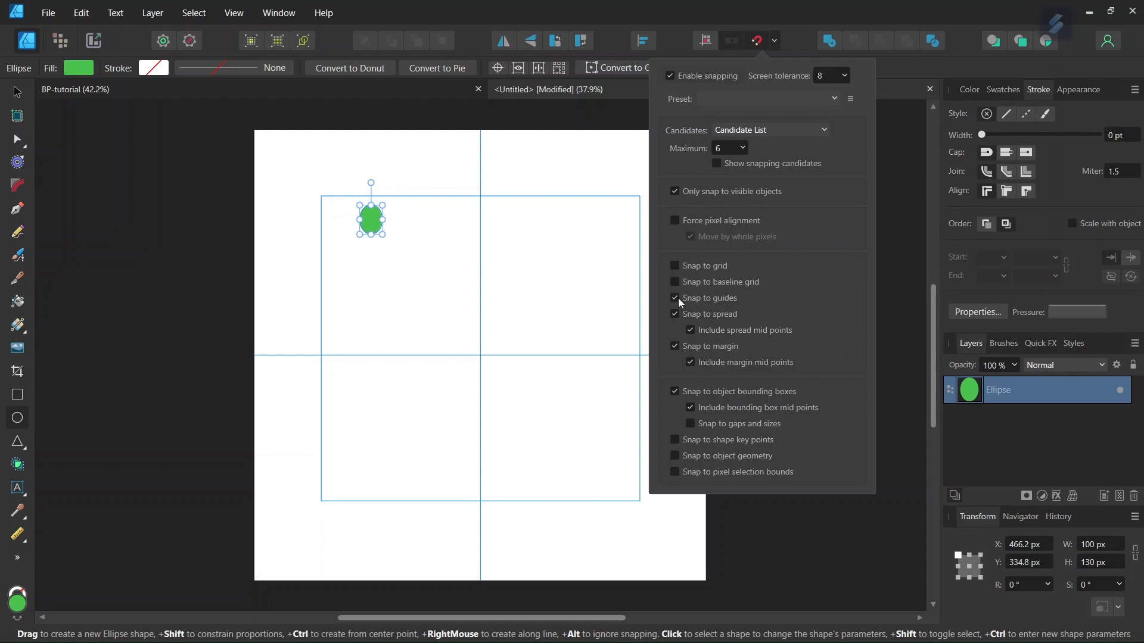
{"action": "left_click", "coordinate": [370, 216]}
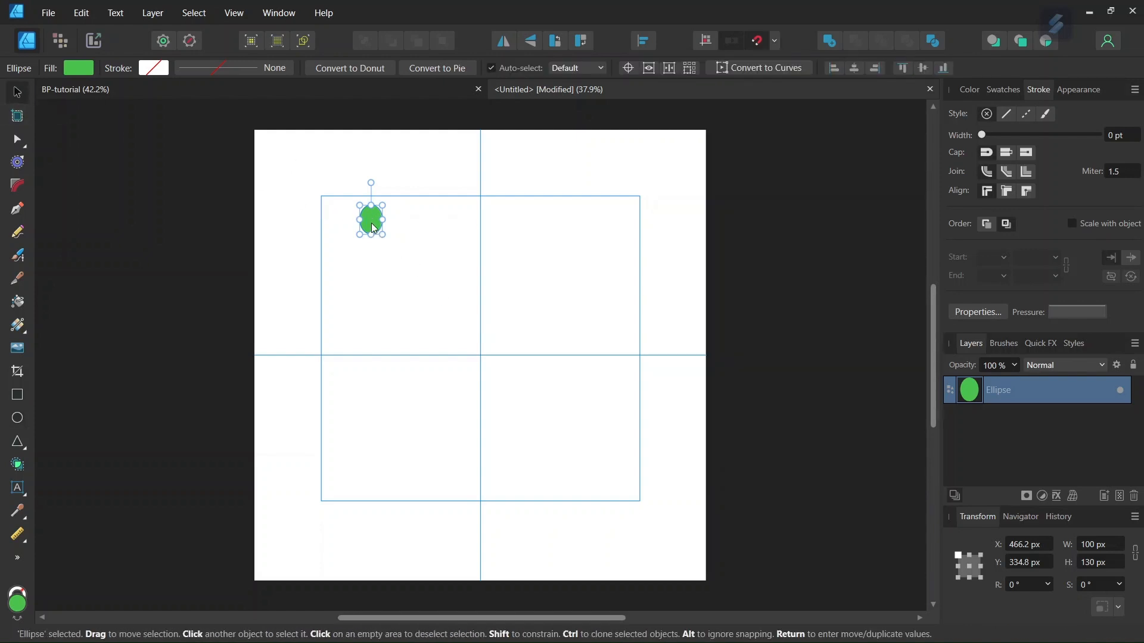
Step: Snap the ellipse onto the guide intersection and stretch it upward to about 615×800 px
{"action": "left_click_drag", "start_coordinate": [370, 217], "coordinate": [491, 320]}
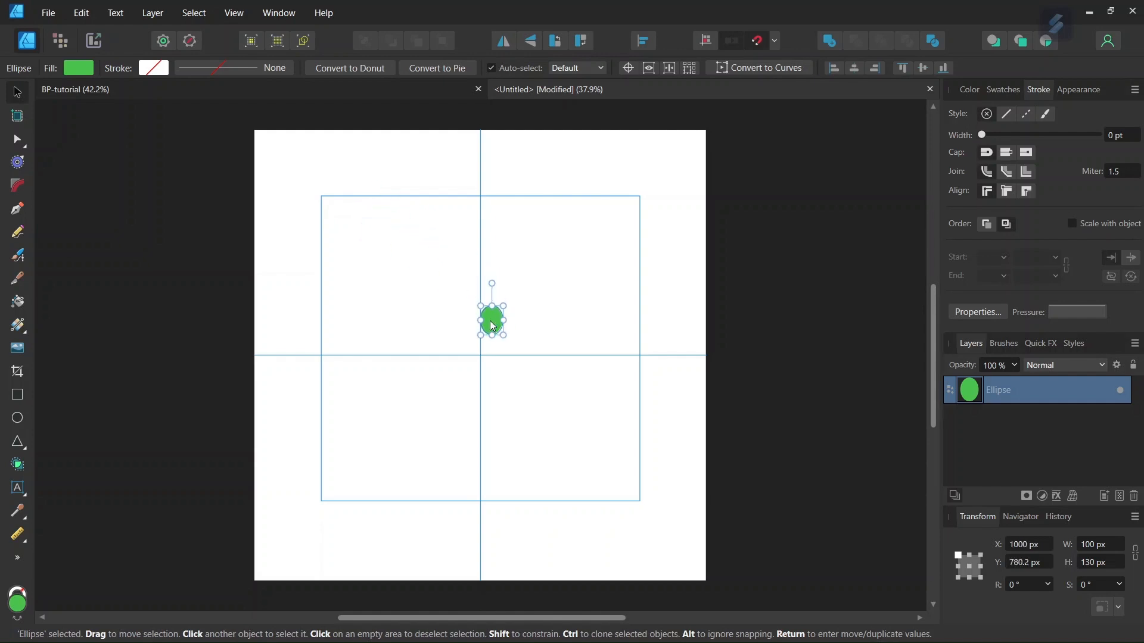
{"action": "left_click_drag", "start_coordinate": [491, 319], "coordinate": [480, 339]}
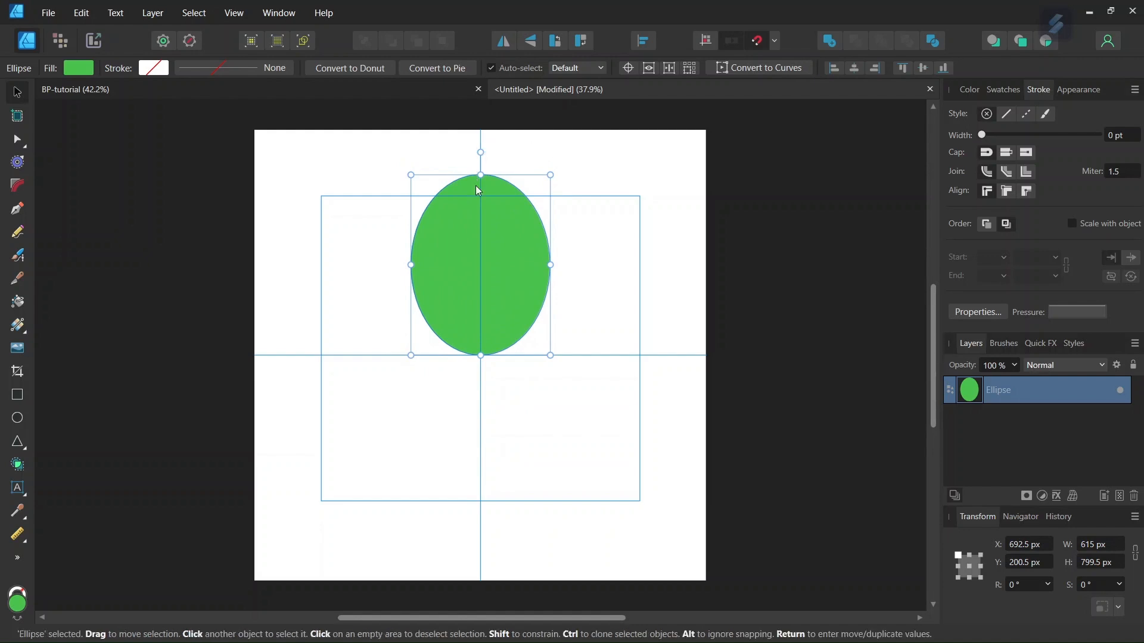
{"action": "mouse_move", "coordinate": [438, 292]}
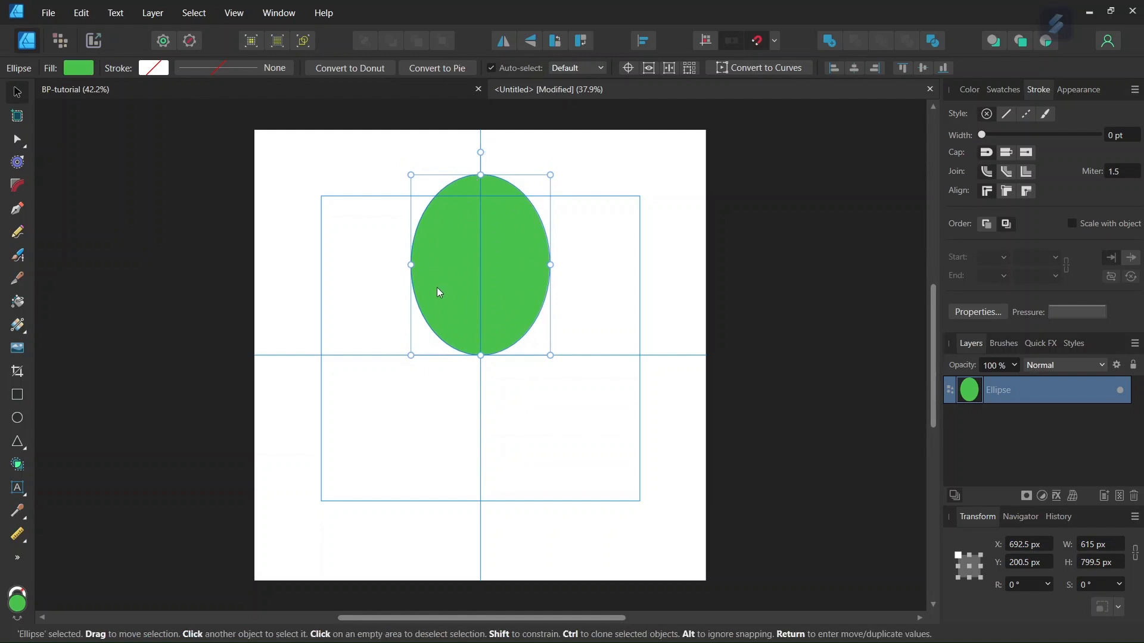
{"action": "mouse_move", "coordinate": [626, 68]}
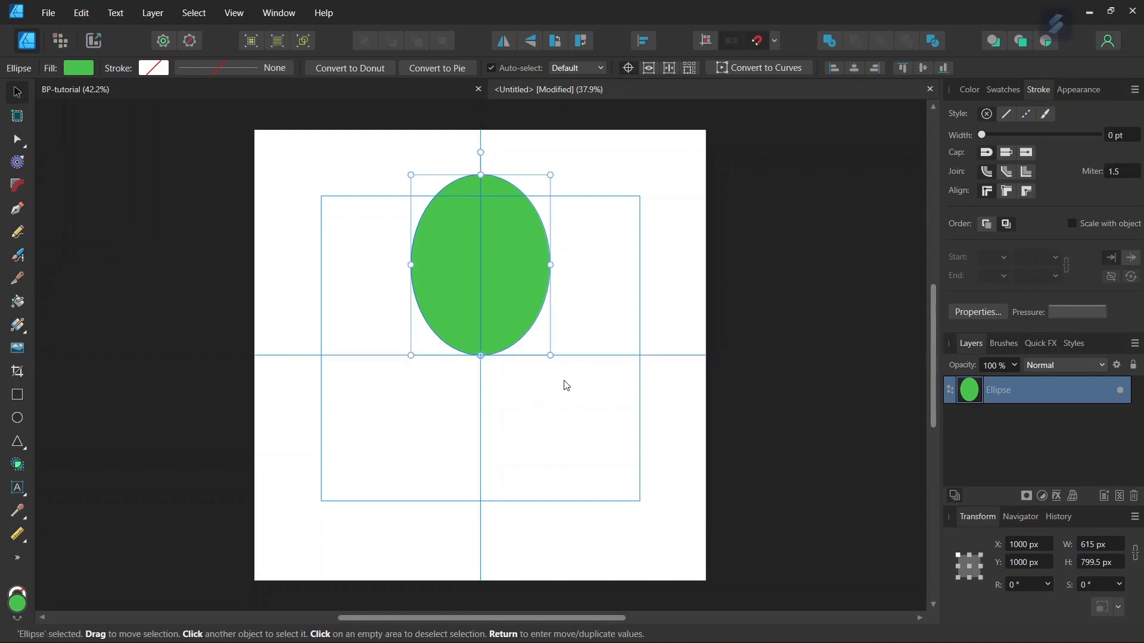
{"action": "mouse_move", "coordinate": [582, 355]}
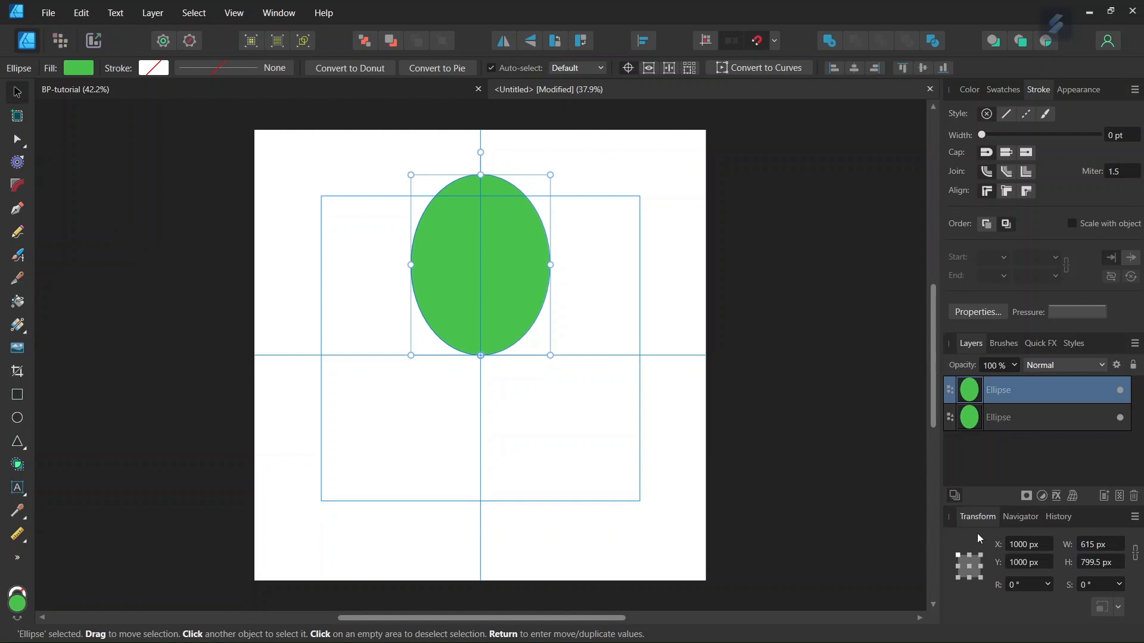
Step: Rotate the ellipse copy by 20° and repeat duplicates to make 18 ellipses
{"action": "left_click", "coordinate": [1023, 584]}
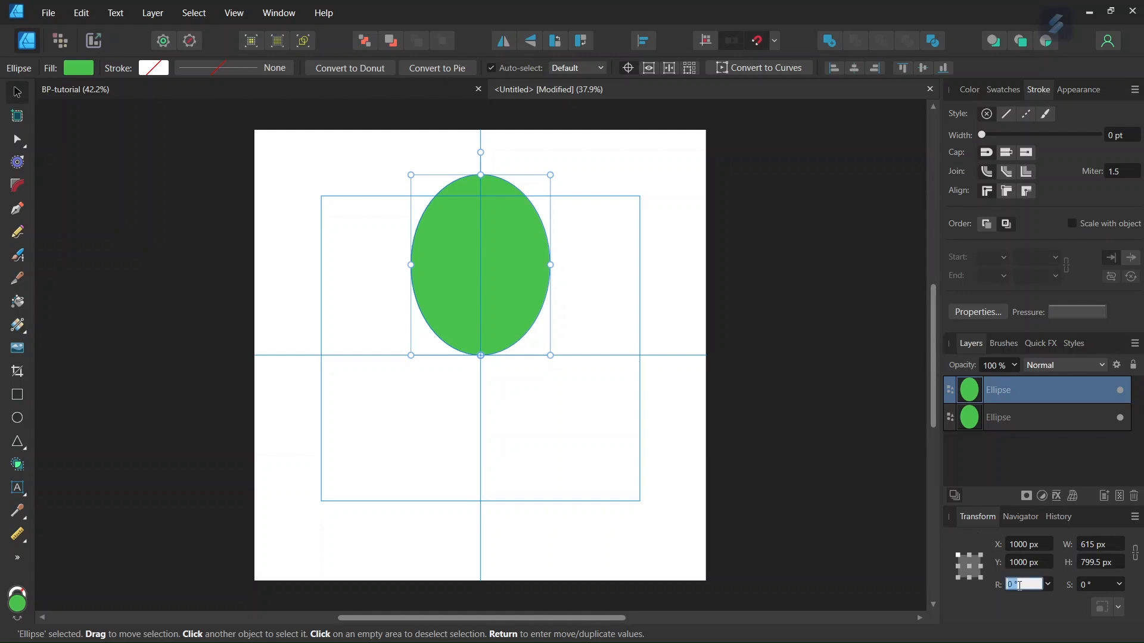
{"action": "type", "text": "20"}
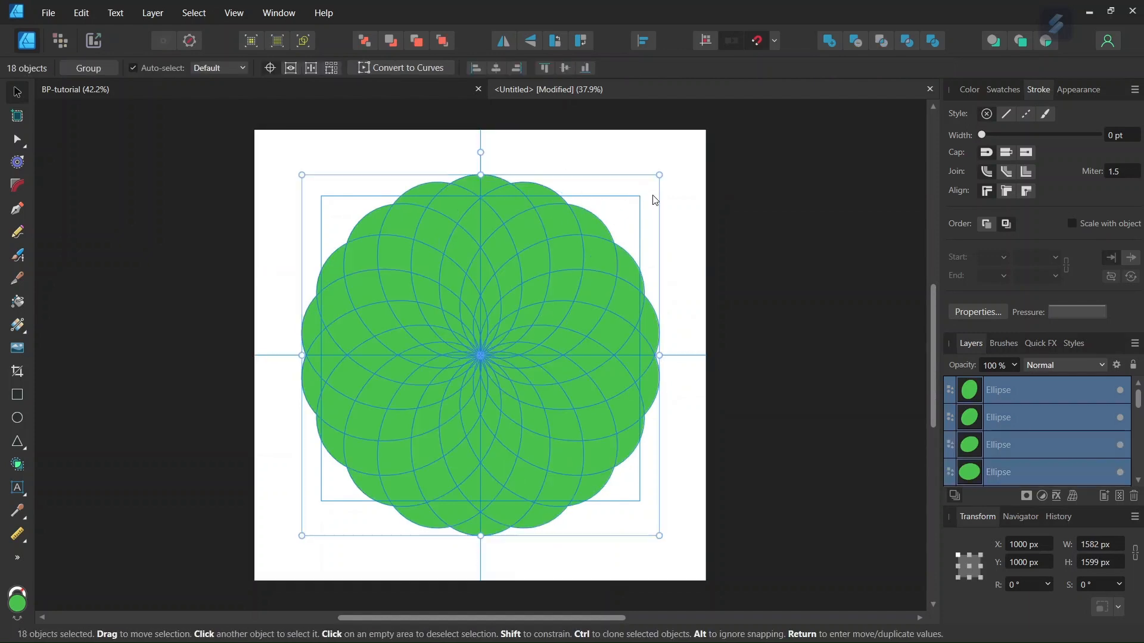
{"action": "mouse_move", "coordinate": [932, 41]}
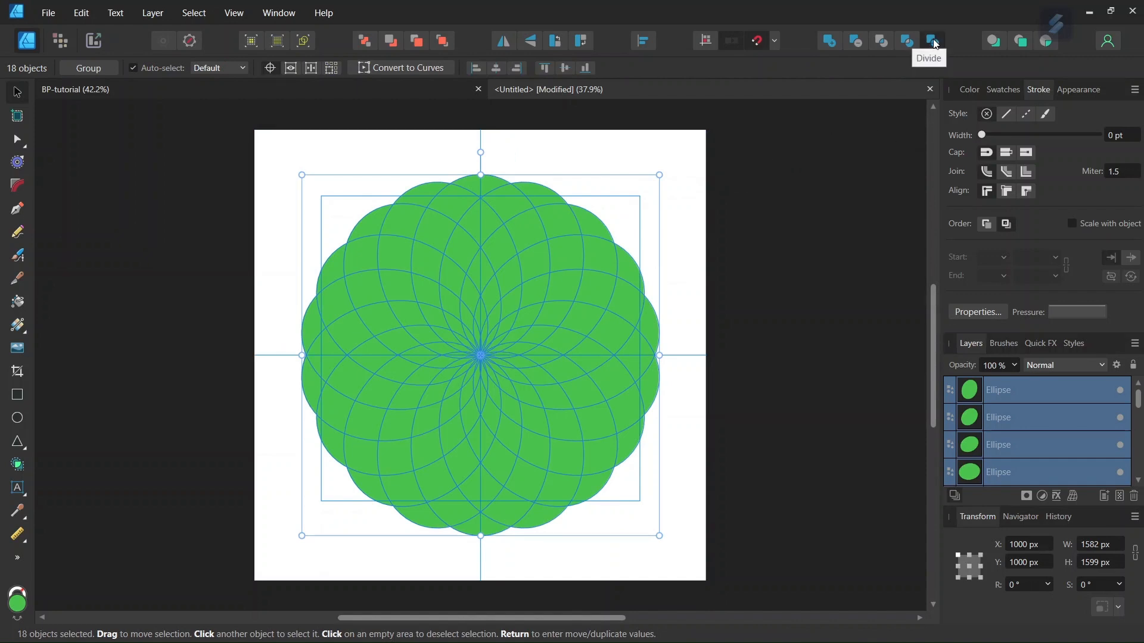
{"action": "left_click", "coordinate": [932, 41]}
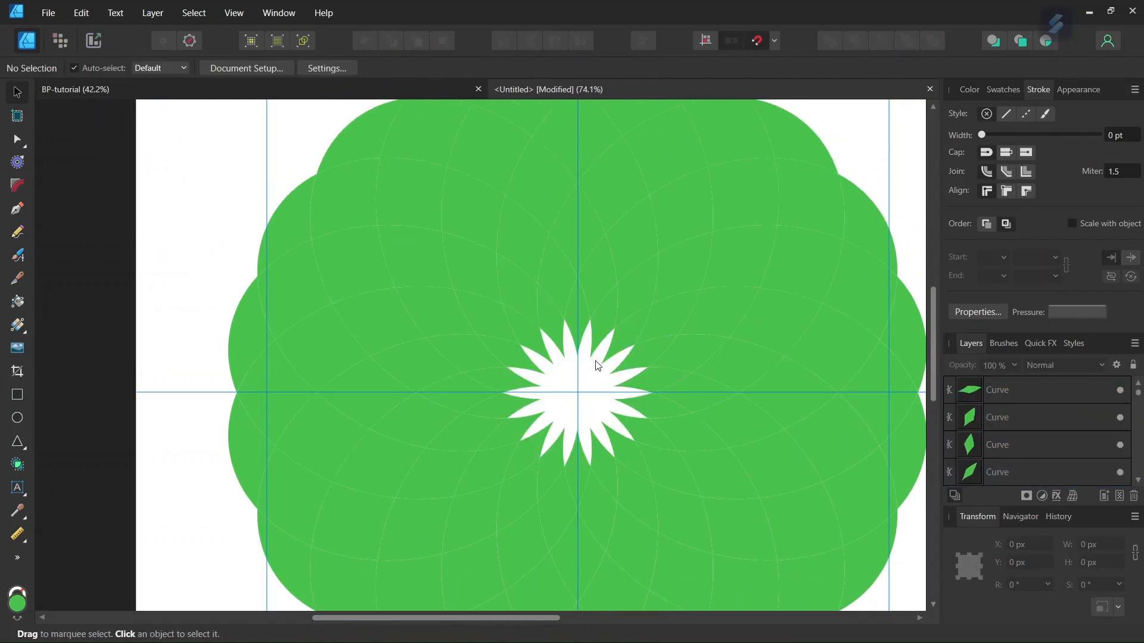
{"action": "mouse_move", "coordinate": [632, 258]}
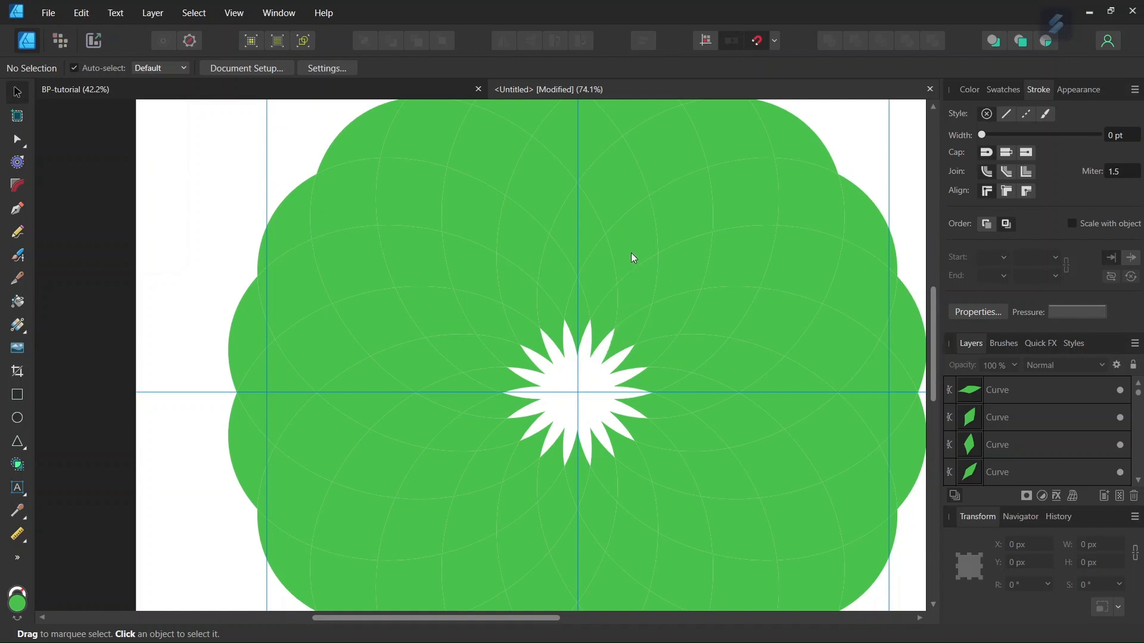
{"action": "mouse_move", "coordinate": [633, 409]}
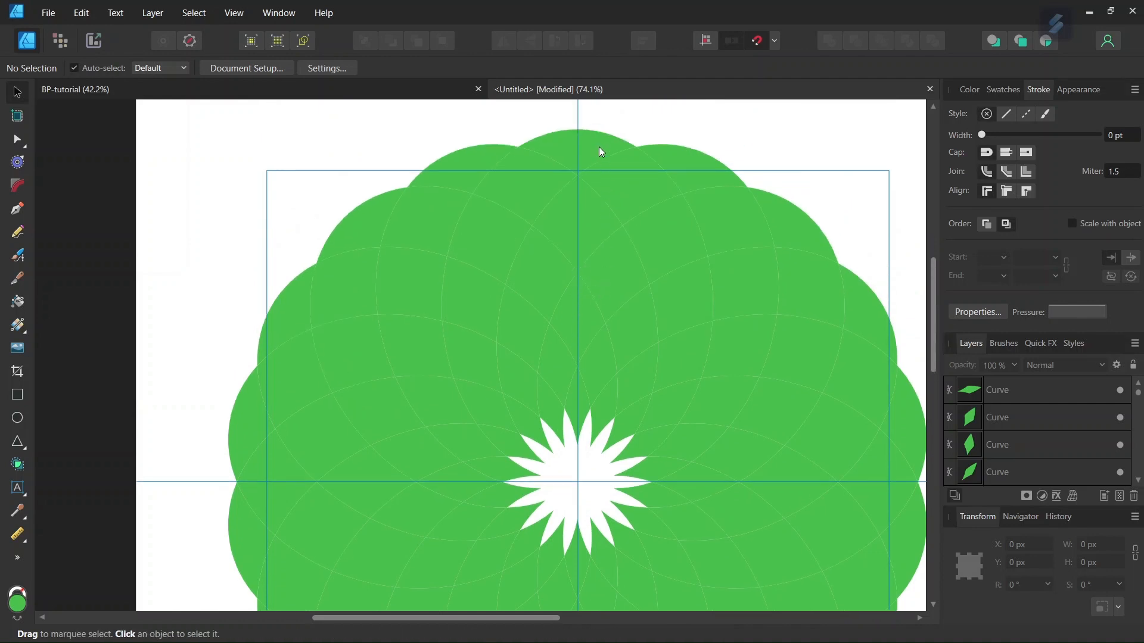
Step: Delete the outer scalloped rim pieces, leaving pointed petals around the white star
{"action": "left_click", "coordinate": [578, 143]}
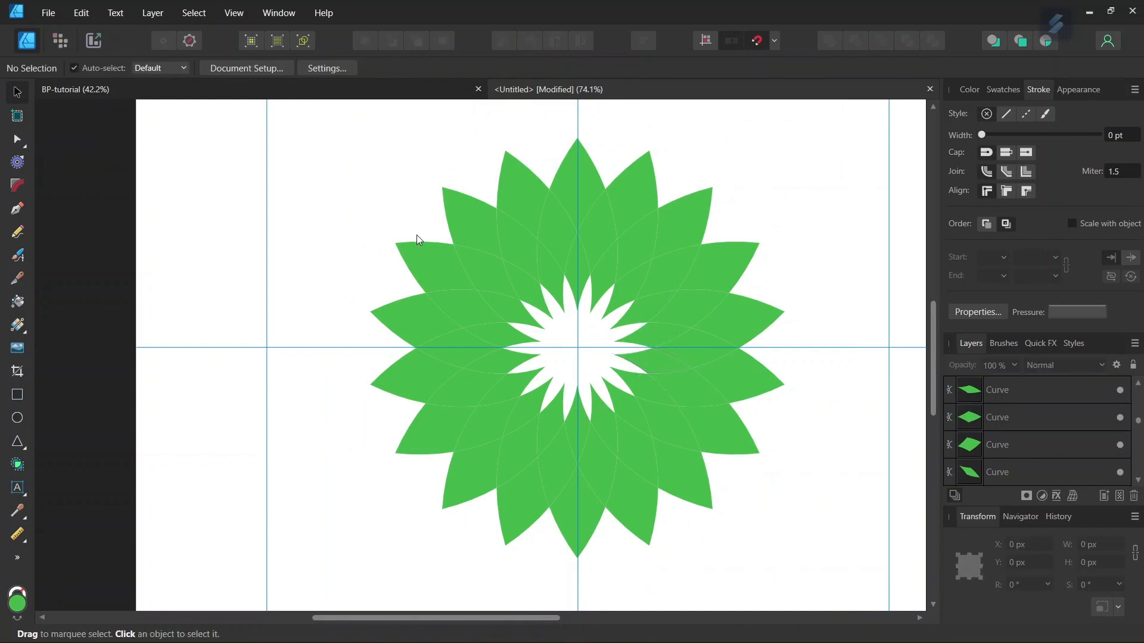
Step: Fill the inner petal segments with yellow FFE600 using Vector Flood Fill
{"action": "left_click", "coordinate": [467, 219]}
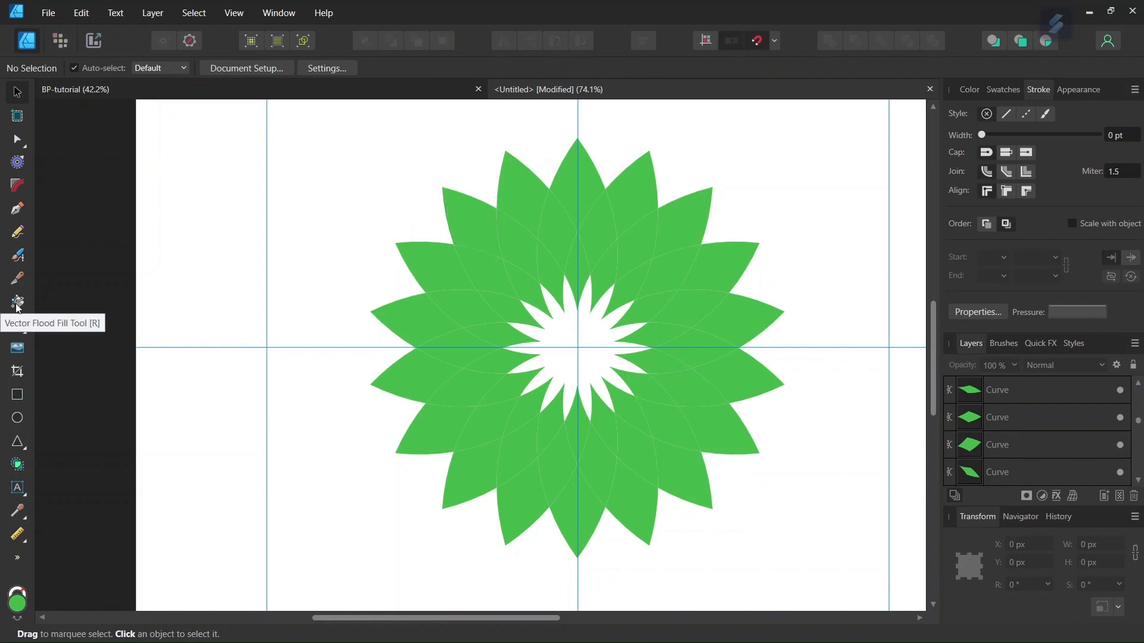
{"action": "left_click", "coordinate": [16, 301]}
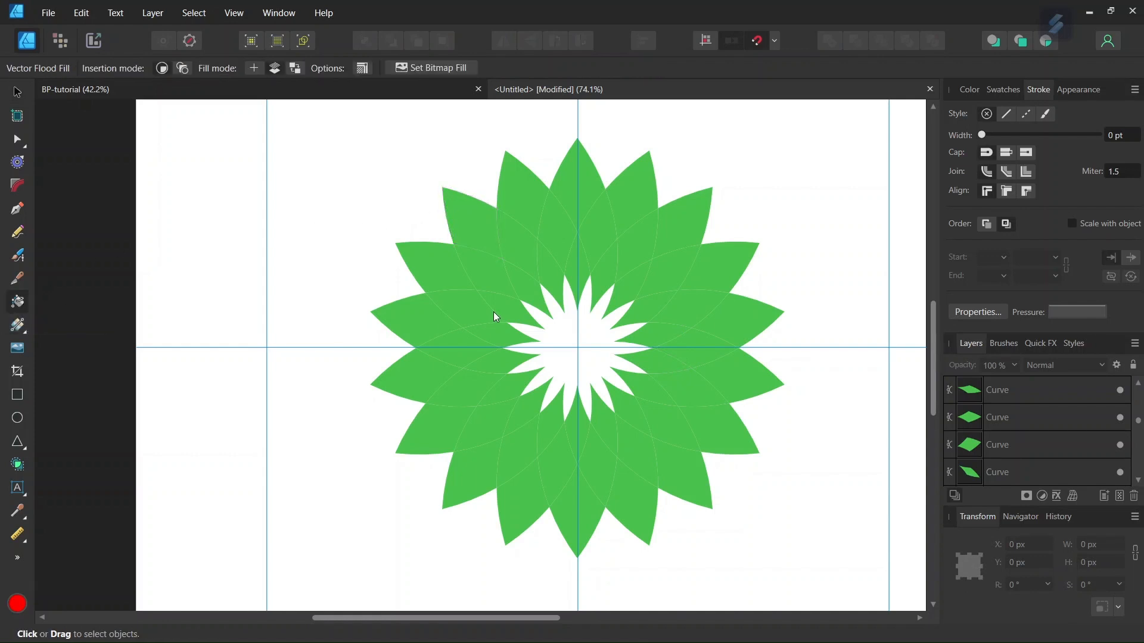
{"action": "left_click", "coordinate": [969, 89]}
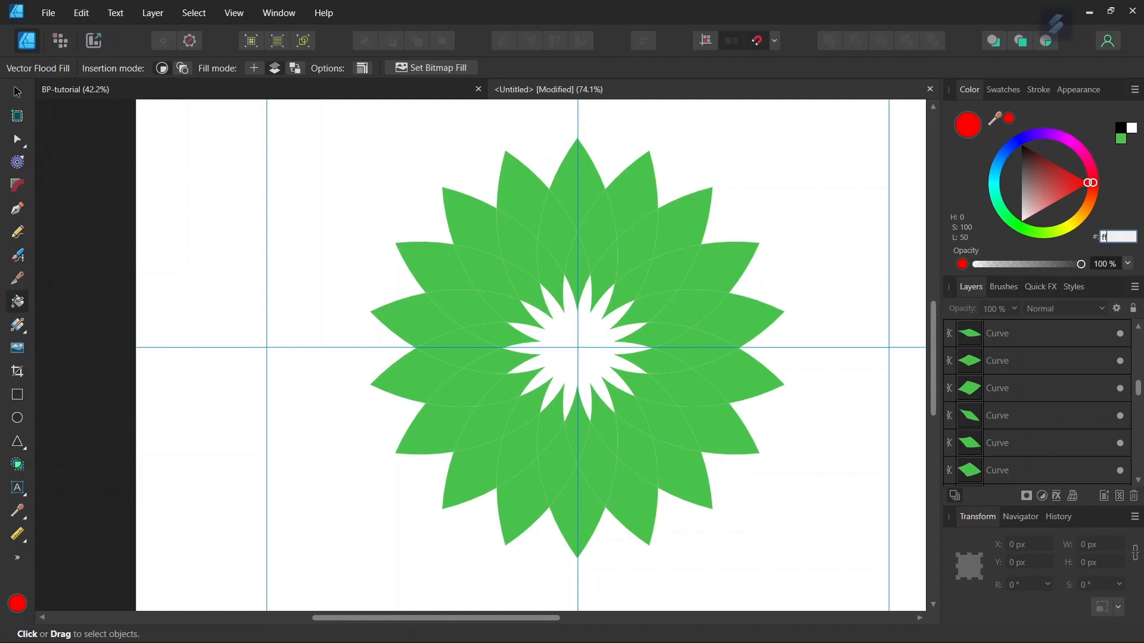
{"action": "type", "text": "ffe6"}
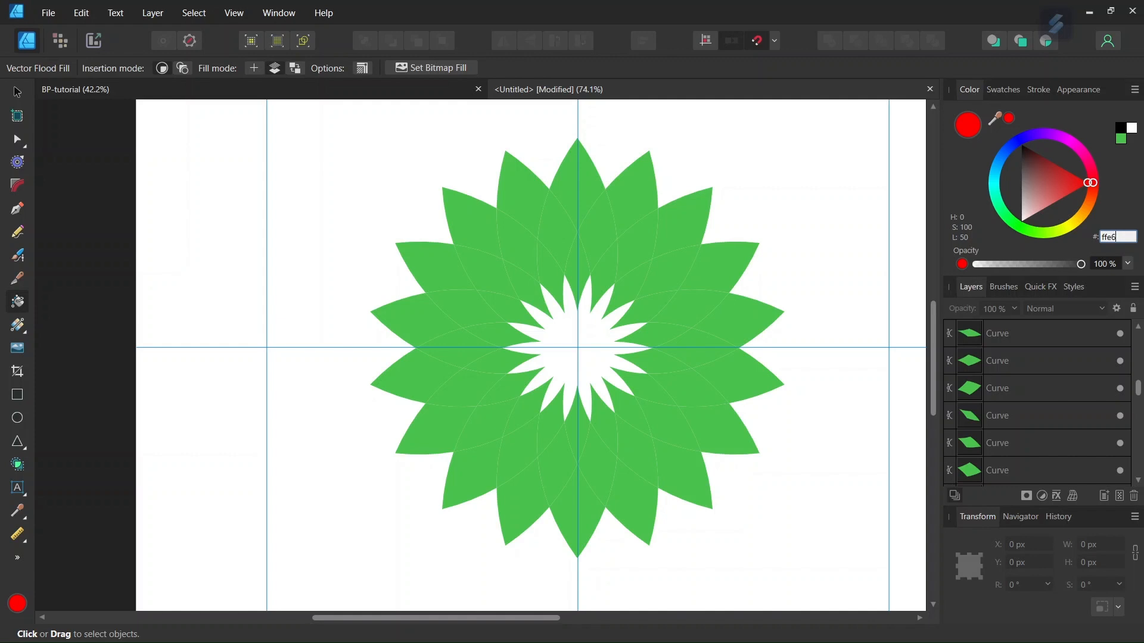
{"action": "left_click", "coordinate": [1068, 222]}
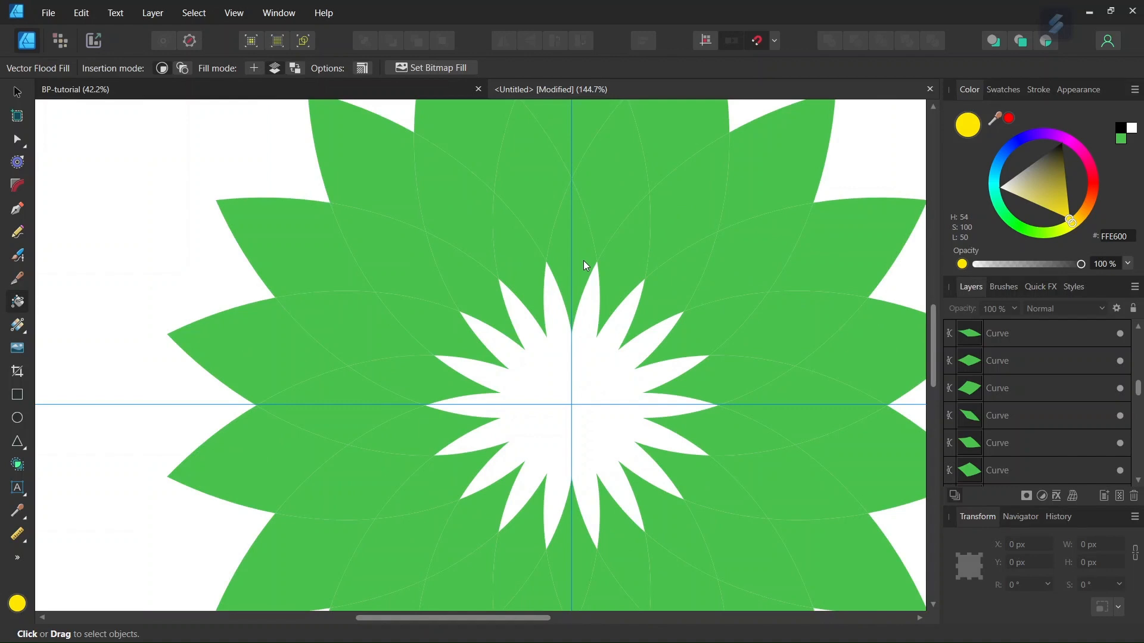
{"action": "left_click", "coordinate": [572, 255]}
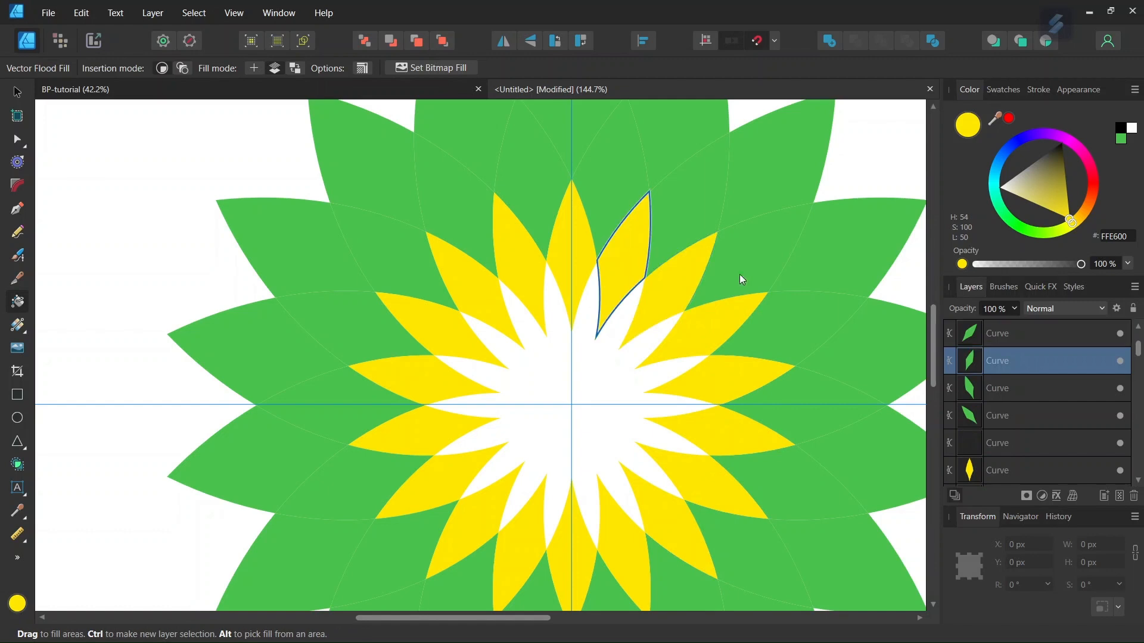
Step: Fill the middle ring with light green 99CC00 and start outer petals in 009900
{"action": "left_click", "coordinate": [624, 255]}
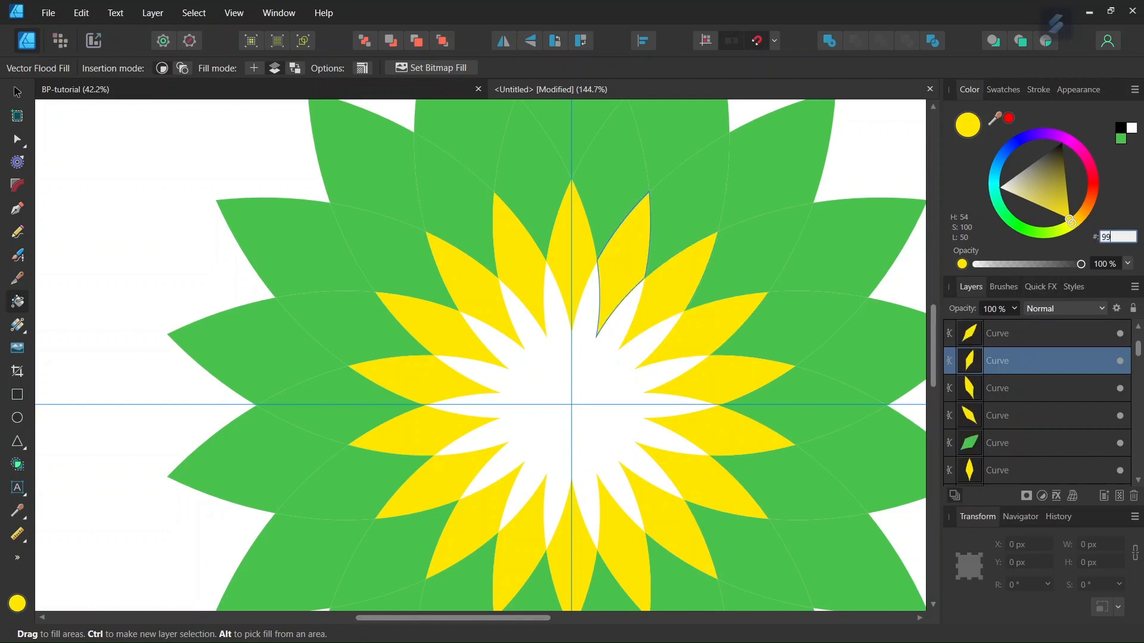
{"action": "type", "text": "99CC00"}
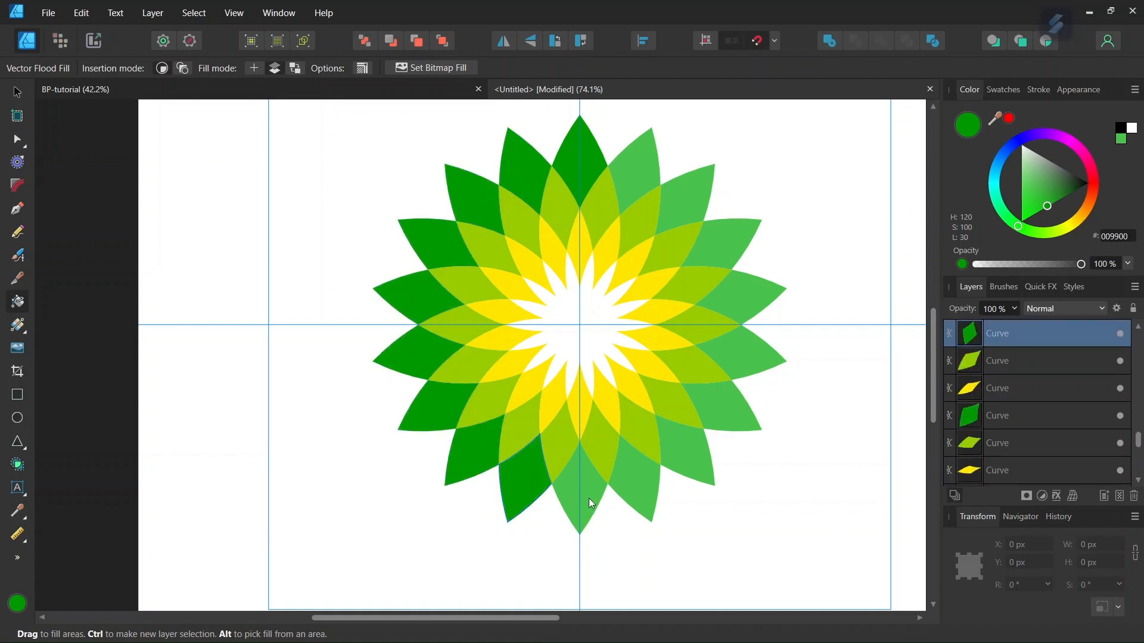
Step: Fill the last outer petal dark green, then deselect to view the finished logo
{"action": "left_click", "coordinate": [733, 354]}
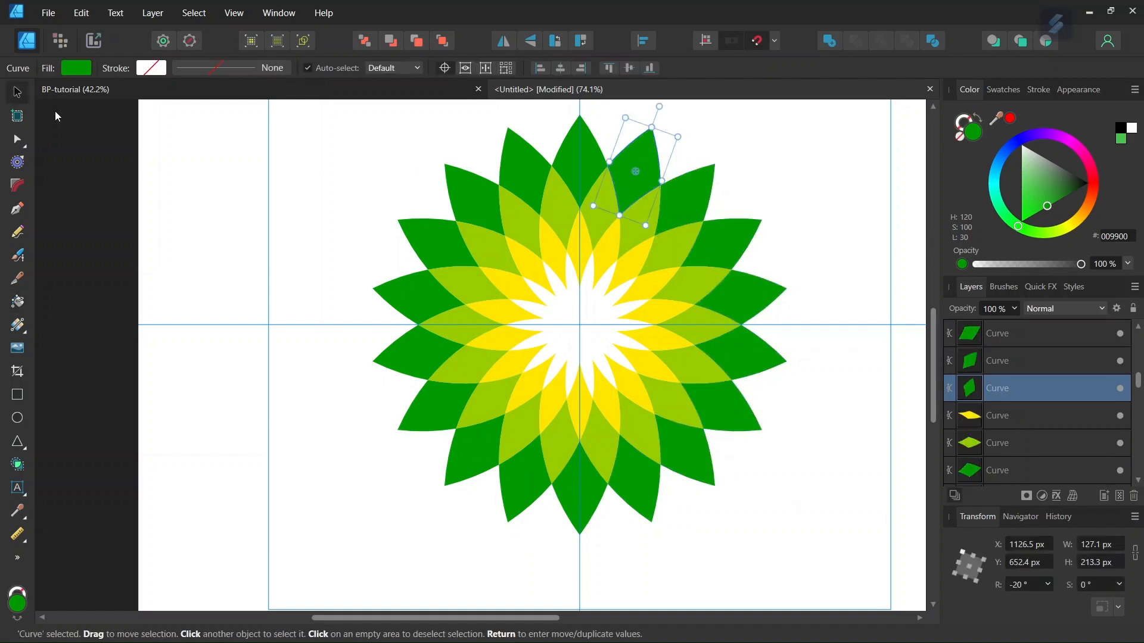
{"action": "left_click", "coordinate": [557, 296]}
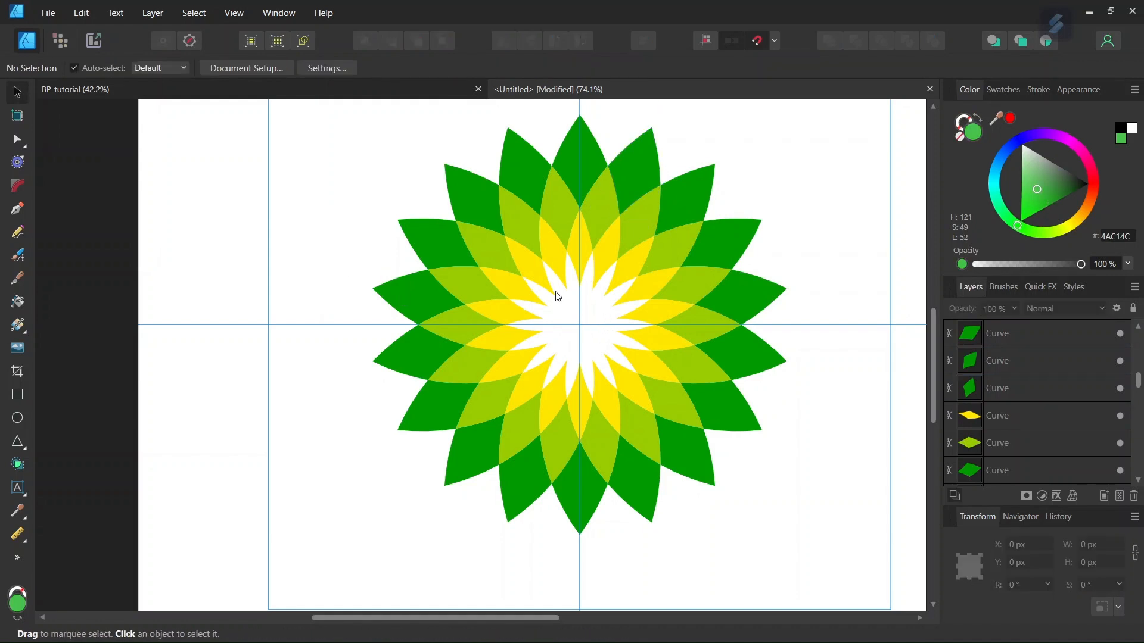